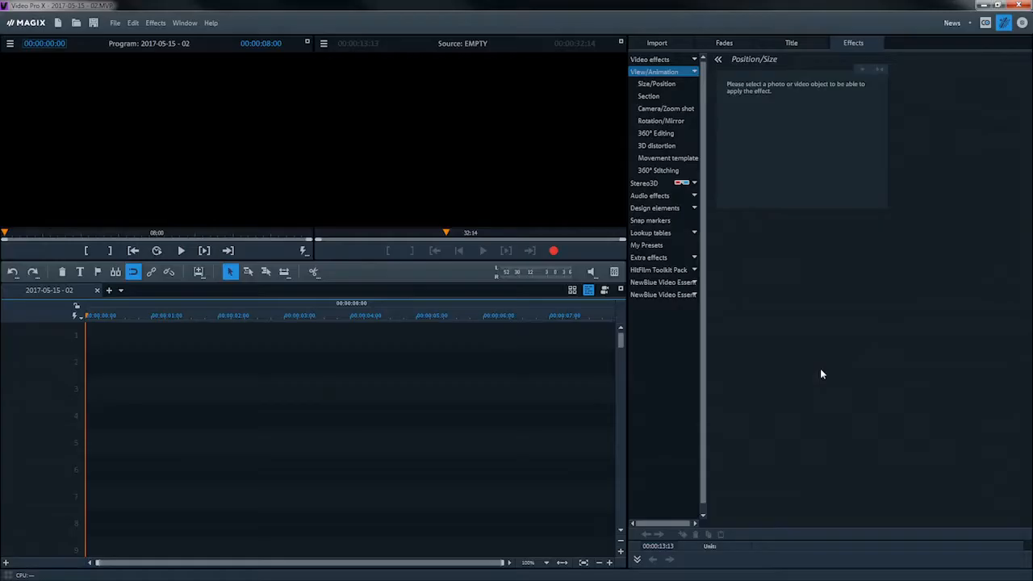
Create a new project using the 360° NTSC 1920p 2:1 (3840×1920) movie setting.
left_click(115, 23)
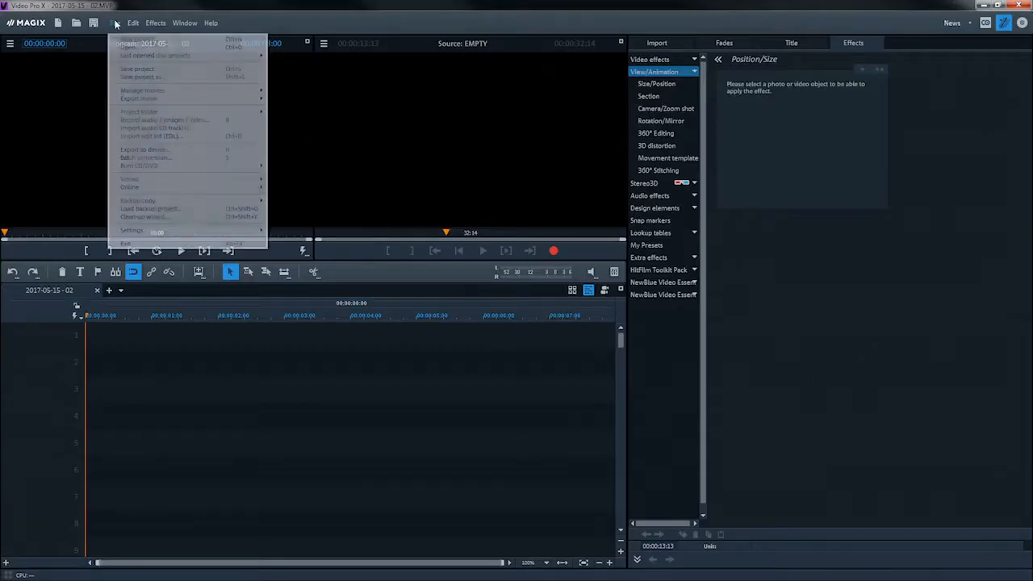
left_click(126, 43)
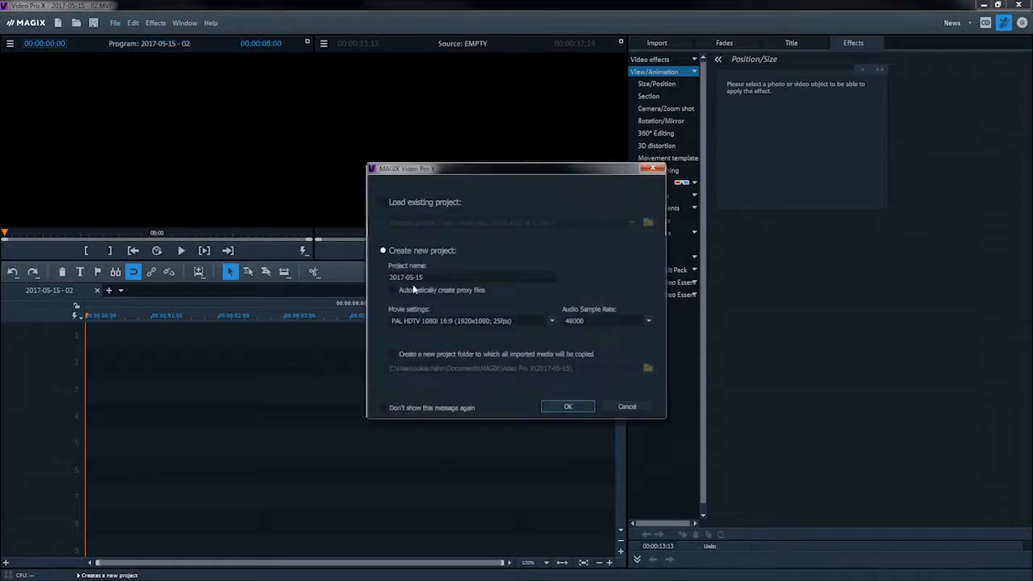
left_click(552, 320)
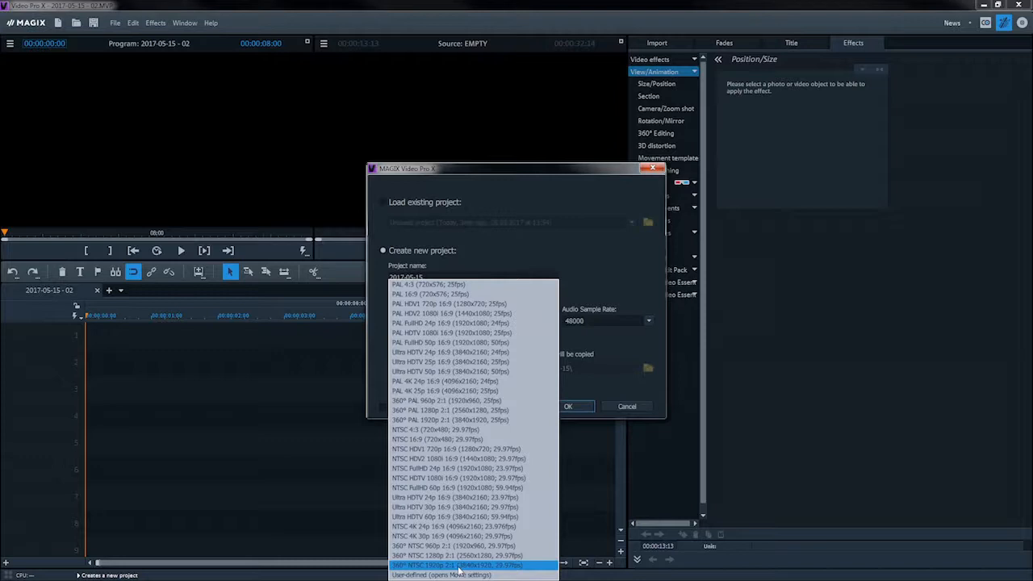
left_click(456, 565)
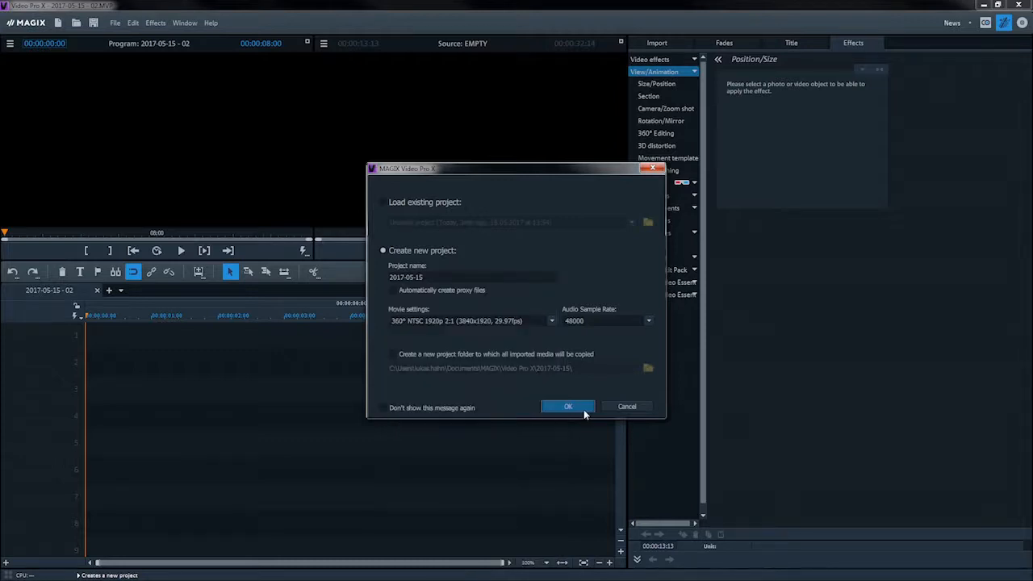
left_click(569, 407)
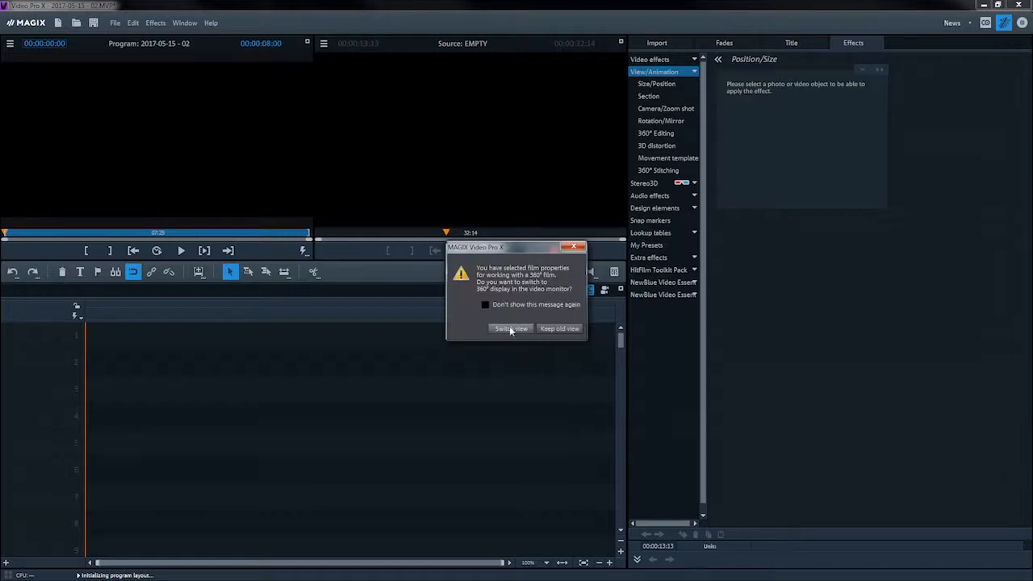
Switch the program monitor to 360° display from the prompt.
left_click(511, 329)
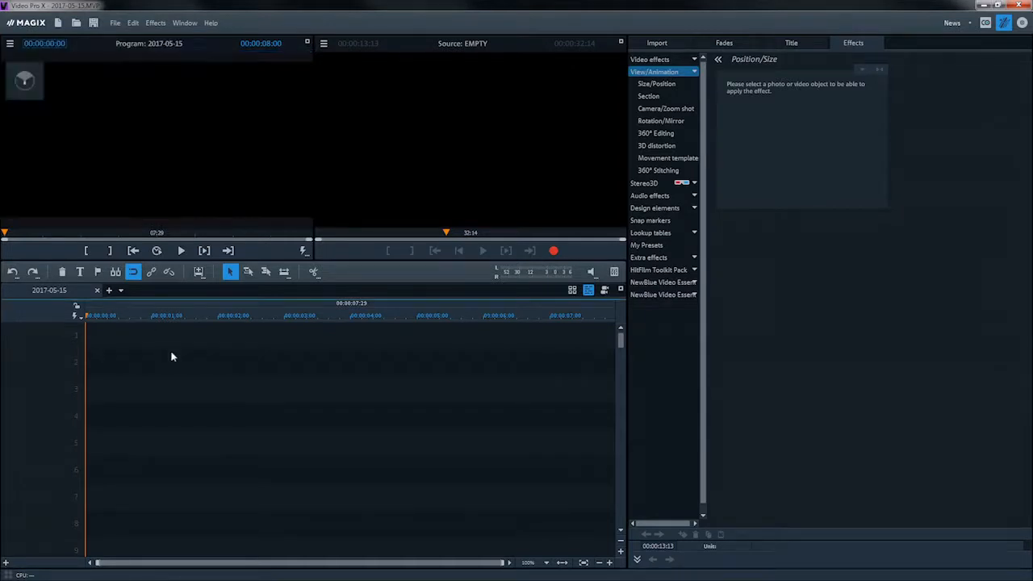
Bring the 360 clip R0010202.MOV from the Import browser onto track 1.
left_click(656, 42)
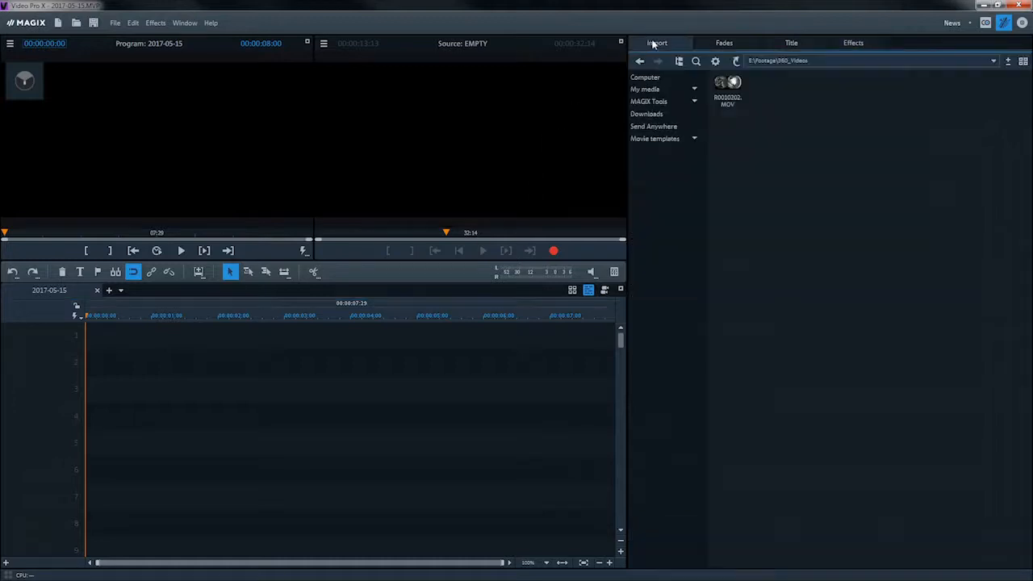
left_click(727, 90)
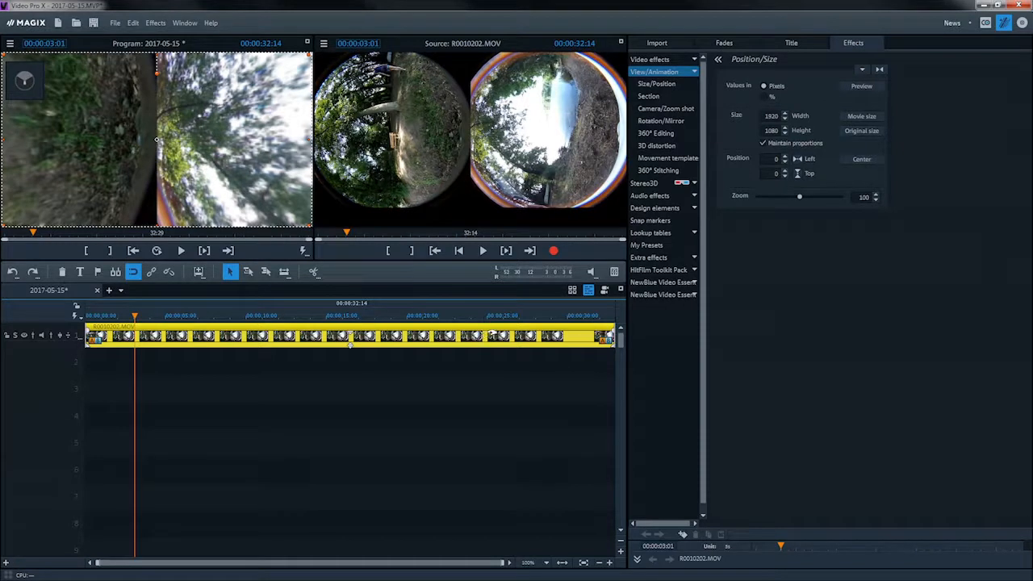
Apply 360° Stitching to the fisheye clip with the matching camera preset.
left_click(659, 171)
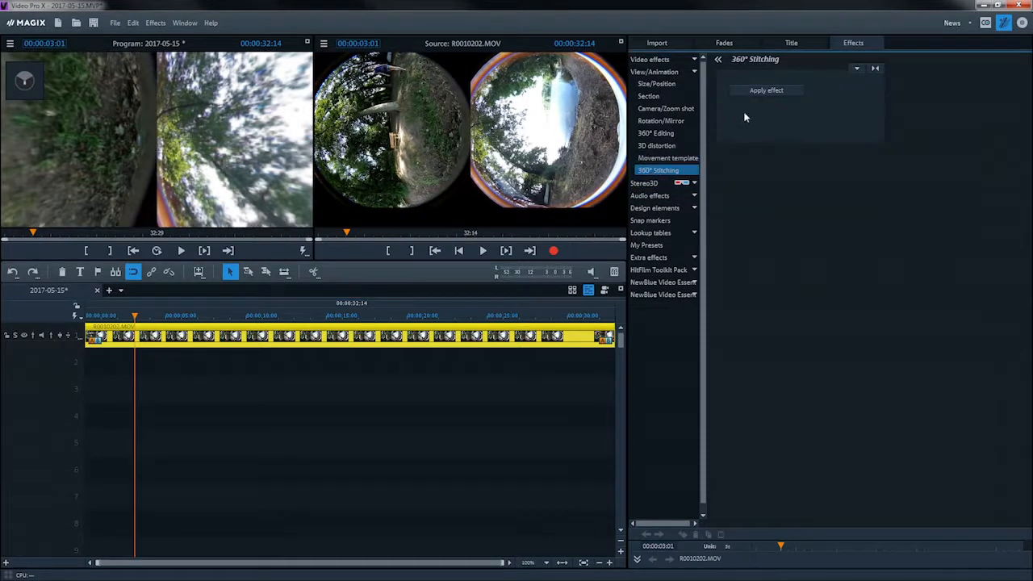
left_click(765, 90)
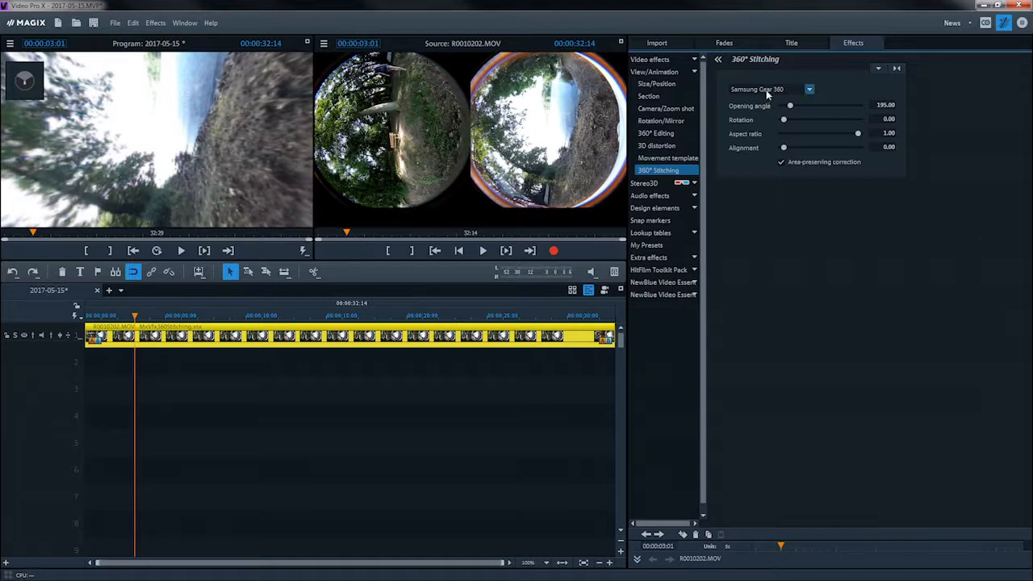
left_click(807, 89)
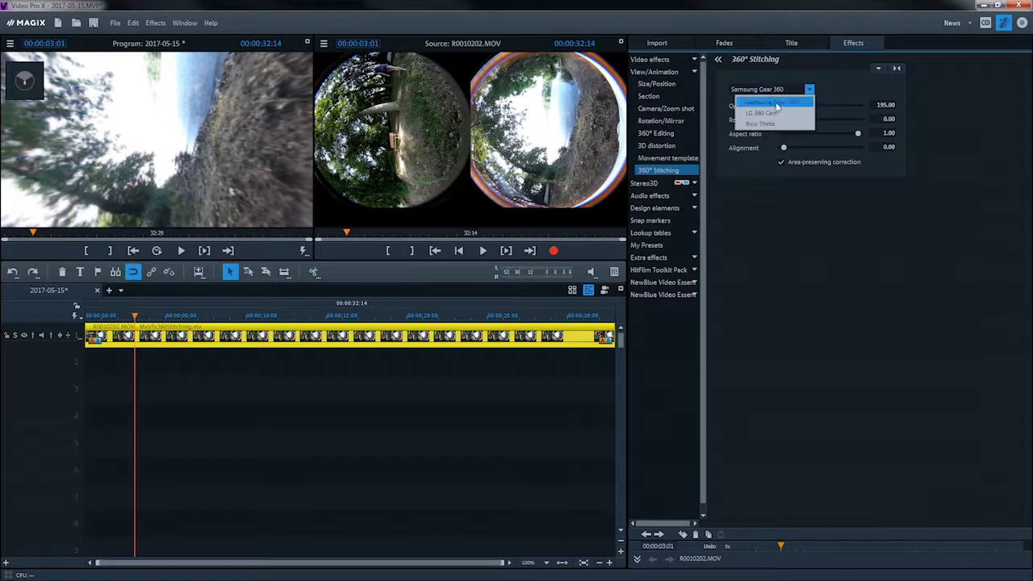
mouse_move(771, 123)
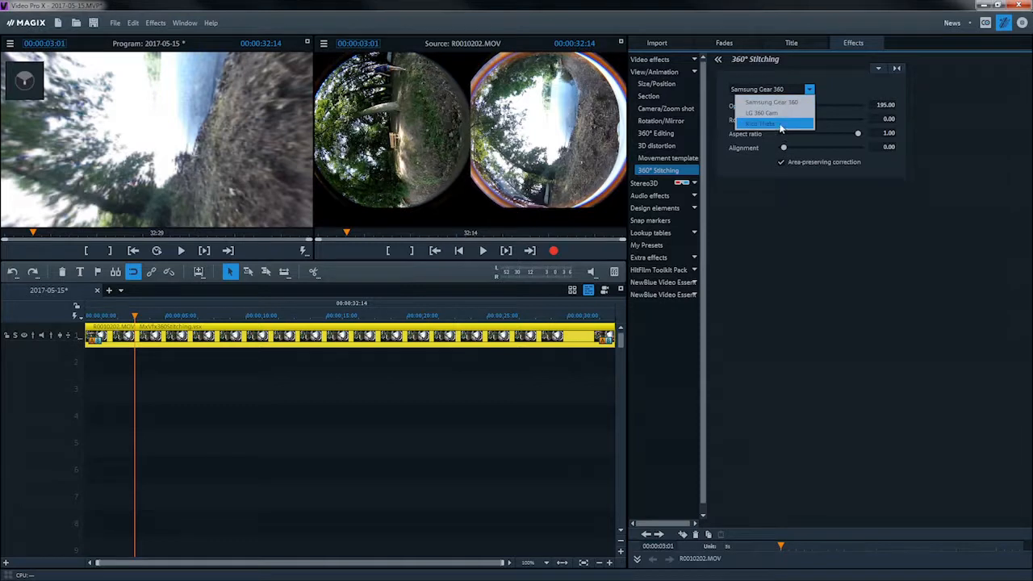
left_click(759, 122)
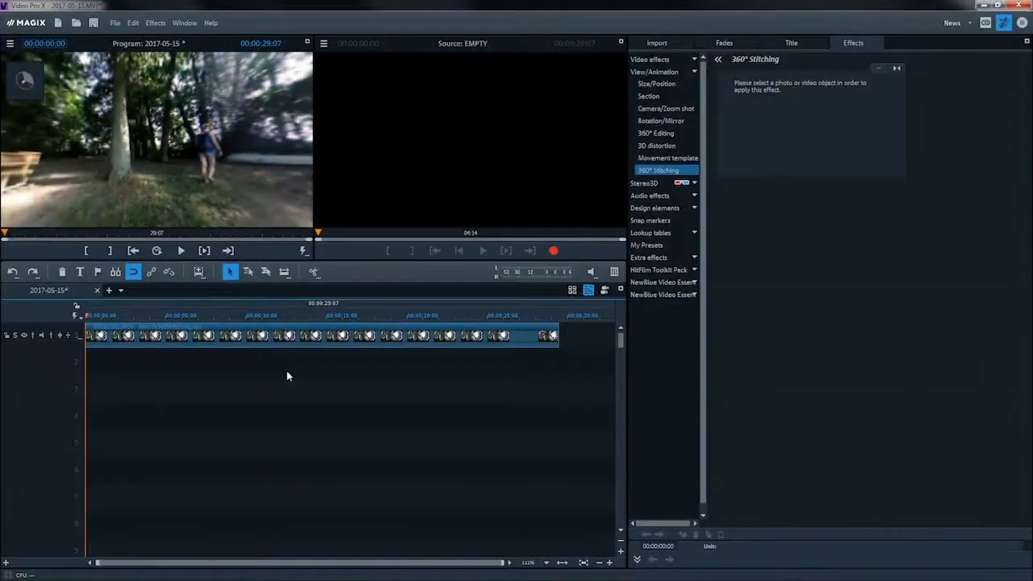
Set the selected 360 clip's stitching alignment to 180.
left_click(116, 315)
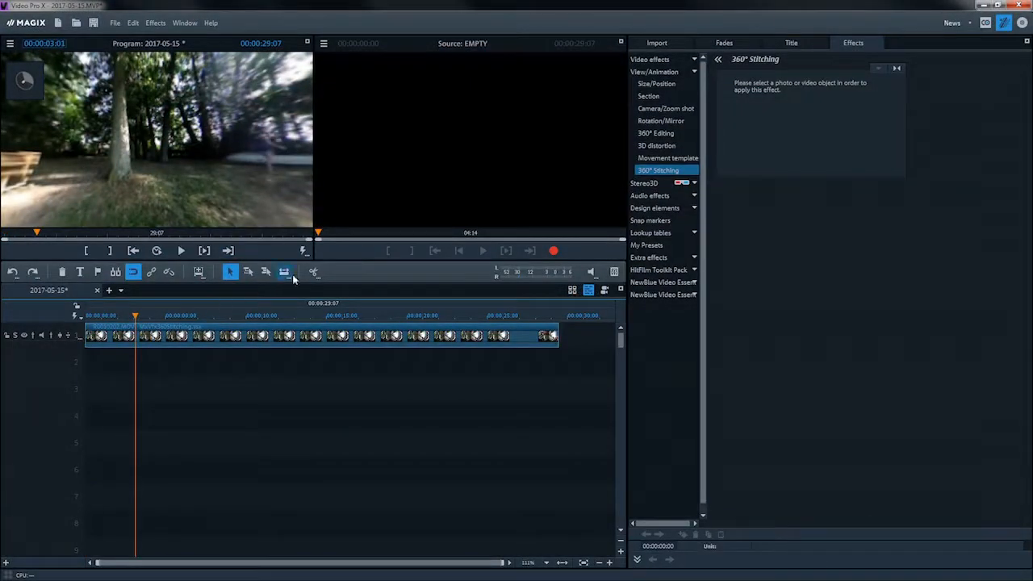
left_click(284, 271)
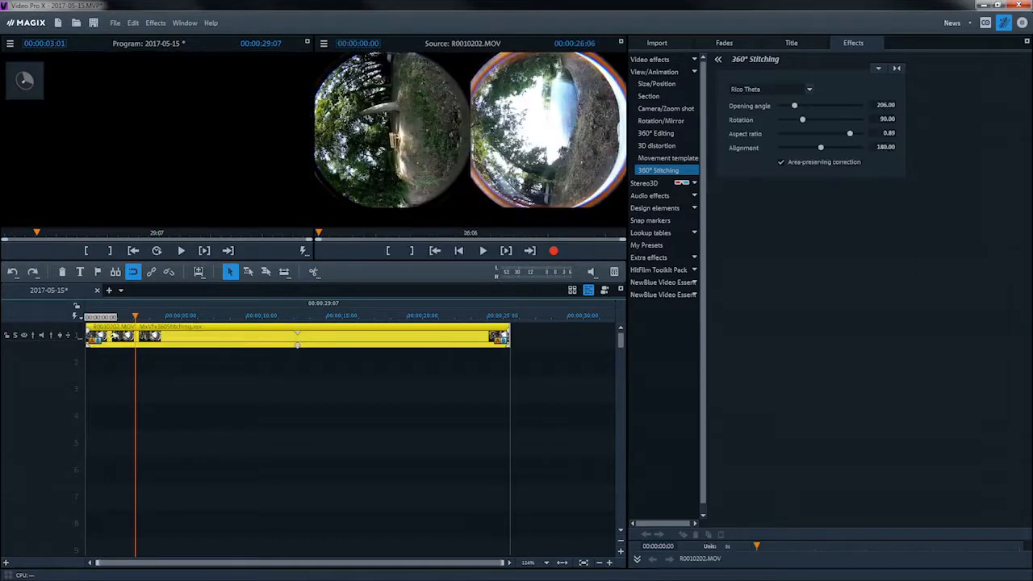
left_click(246, 315)
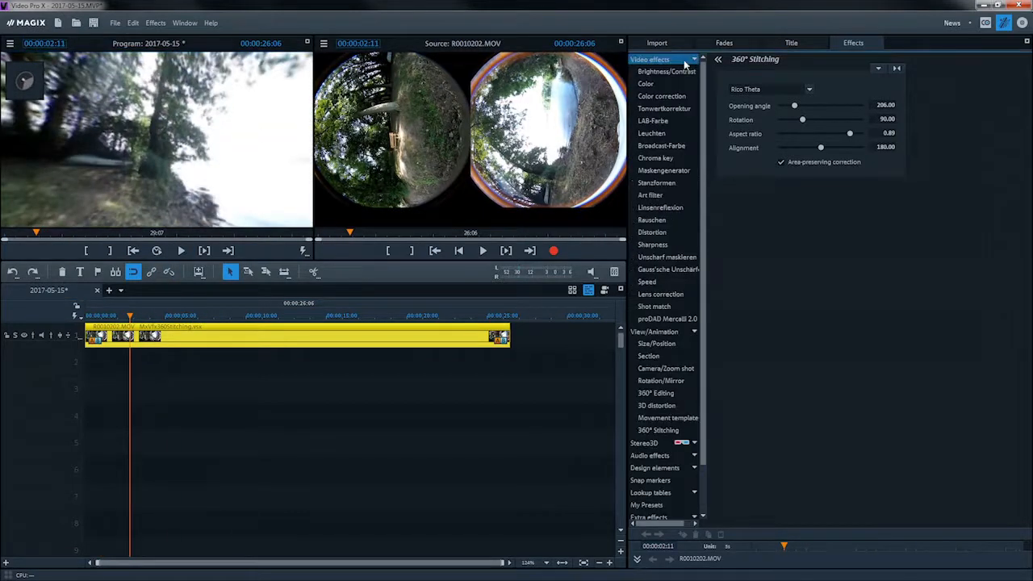
Give the 360 clip a warm colour correction on shadows, midtones and highlights.
left_click(662, 95)
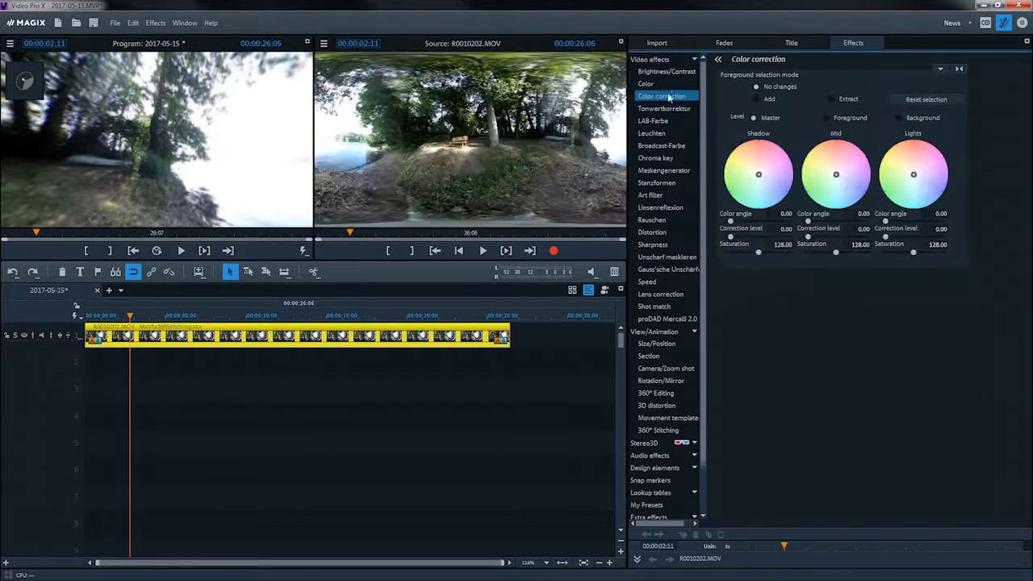
left_click_drag(836, 174, 825, 153)
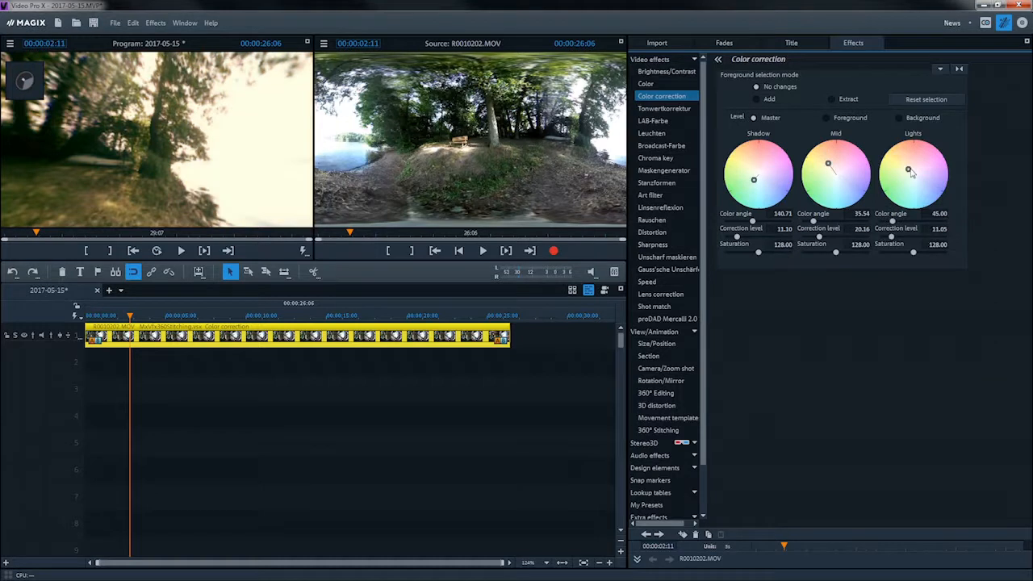
left_click_drag(907, 169, 911, 170)
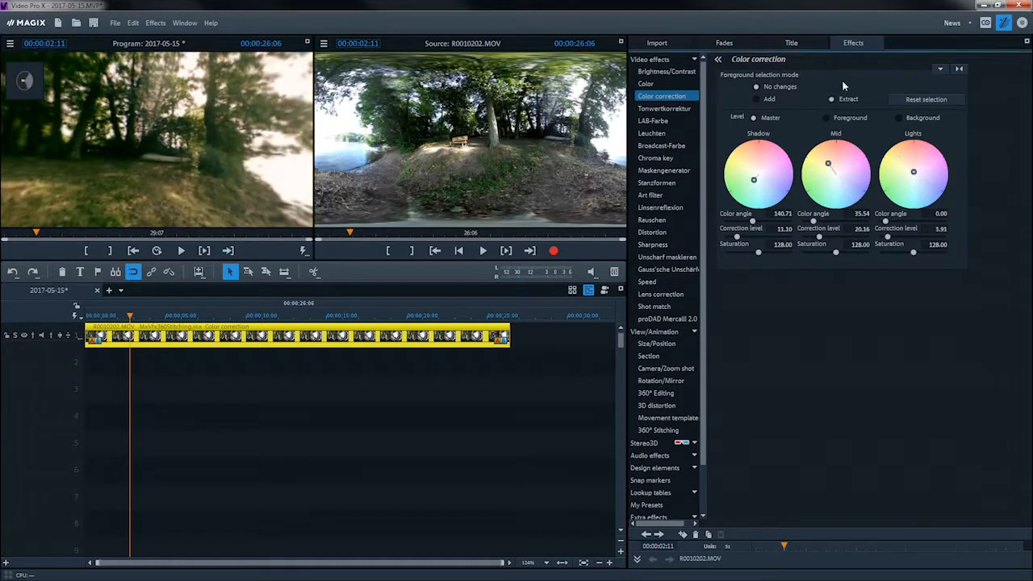
left_click(791, 42)
type("MAG")
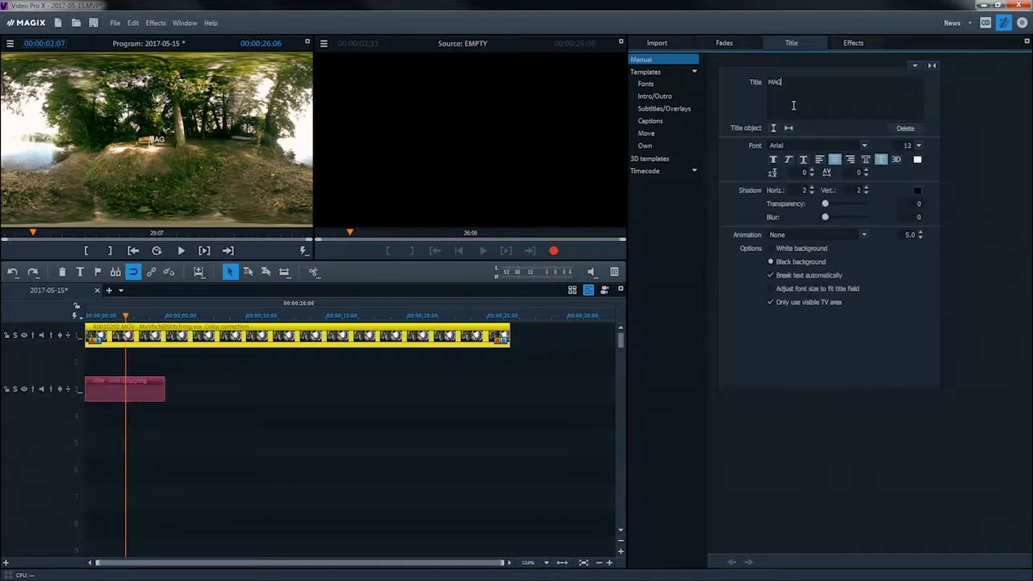
Finish the title text as 'MAGIX' and enlarge its font size to 63.
type("IX")
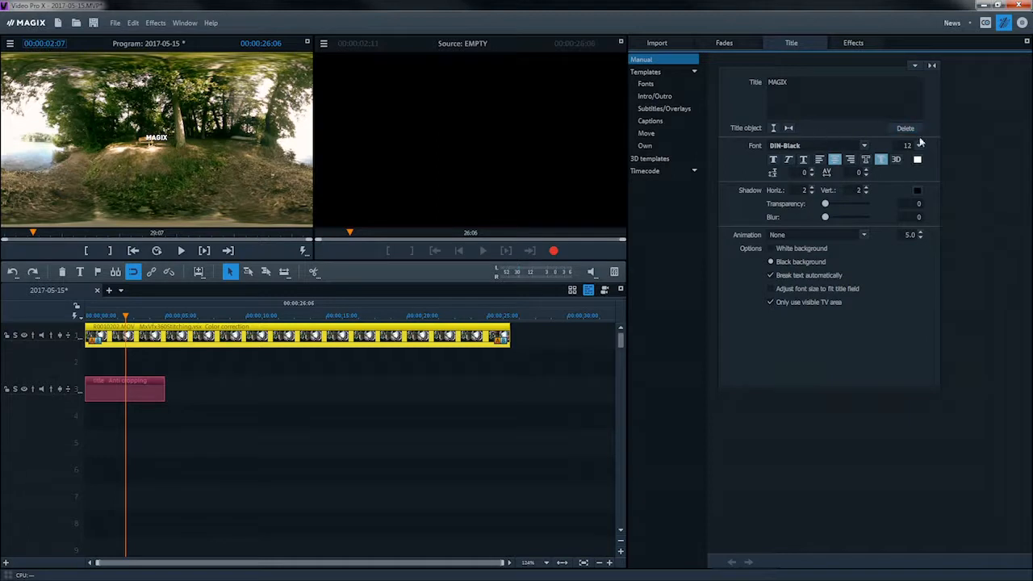
left_click(920, 142)
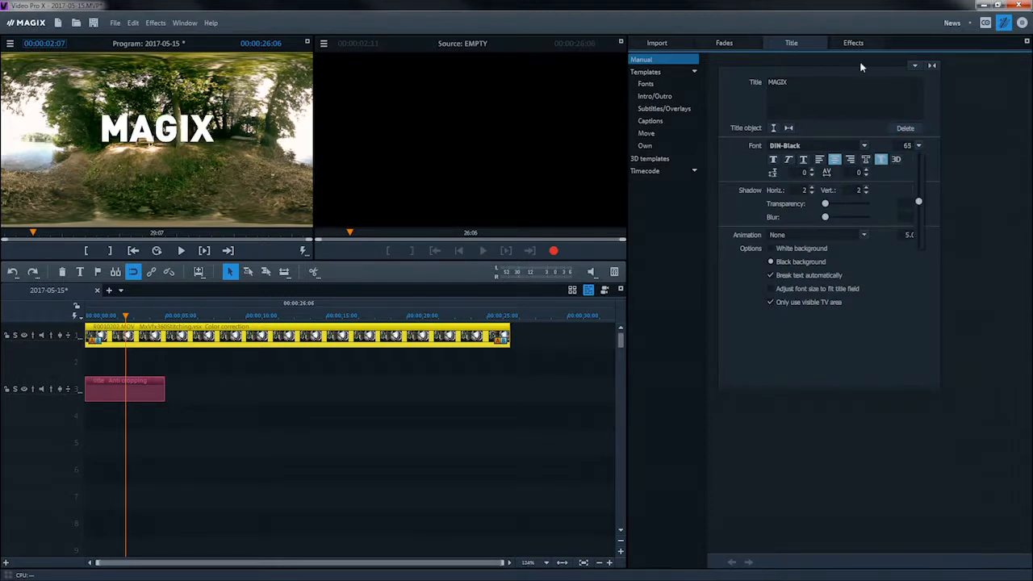
left_click(852, 42)
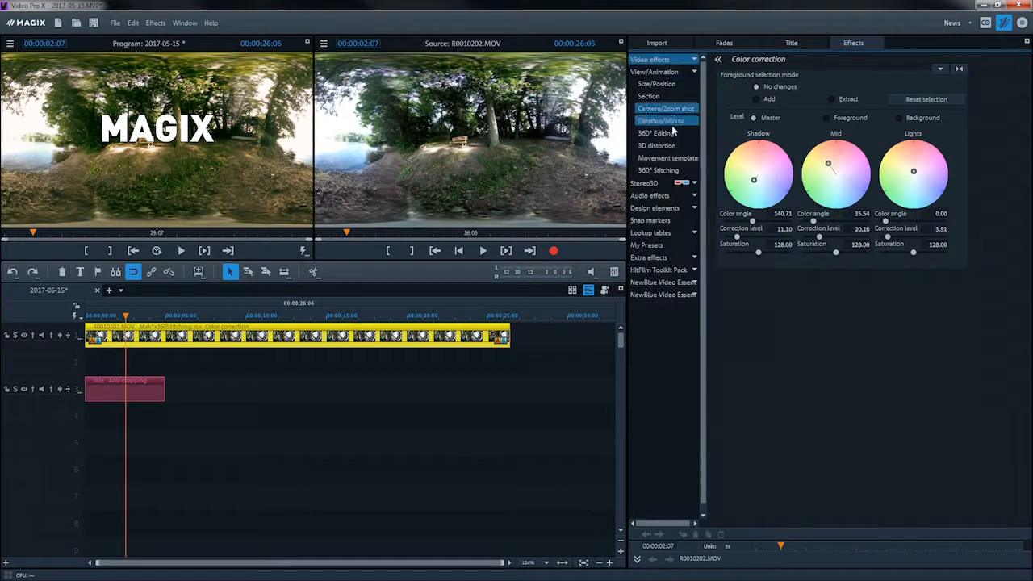
Activate 360° editing on the MAGIX title, raise its perspective and adjust its alignment.
left_click(659, 133)
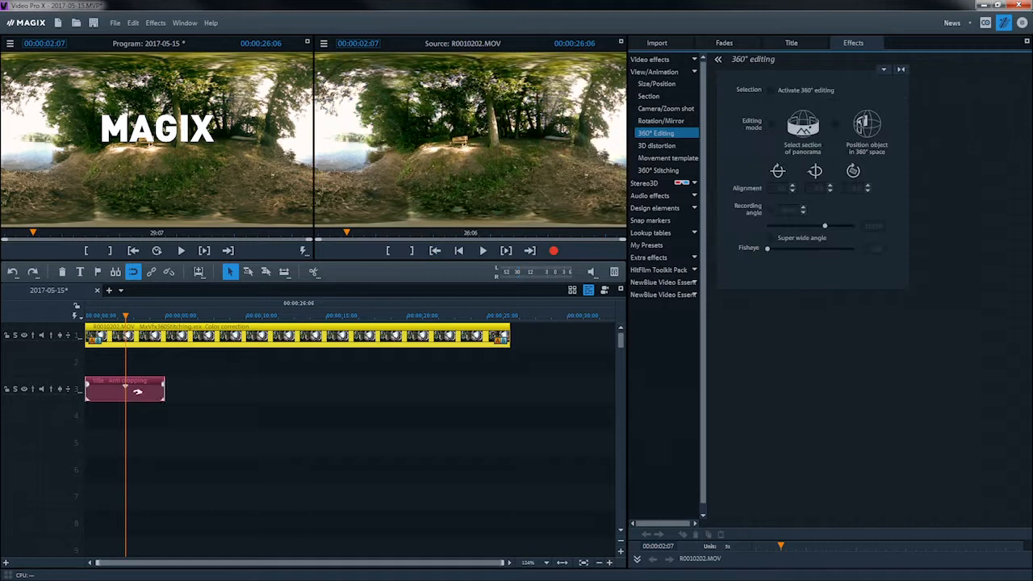
left_click(126, 392)
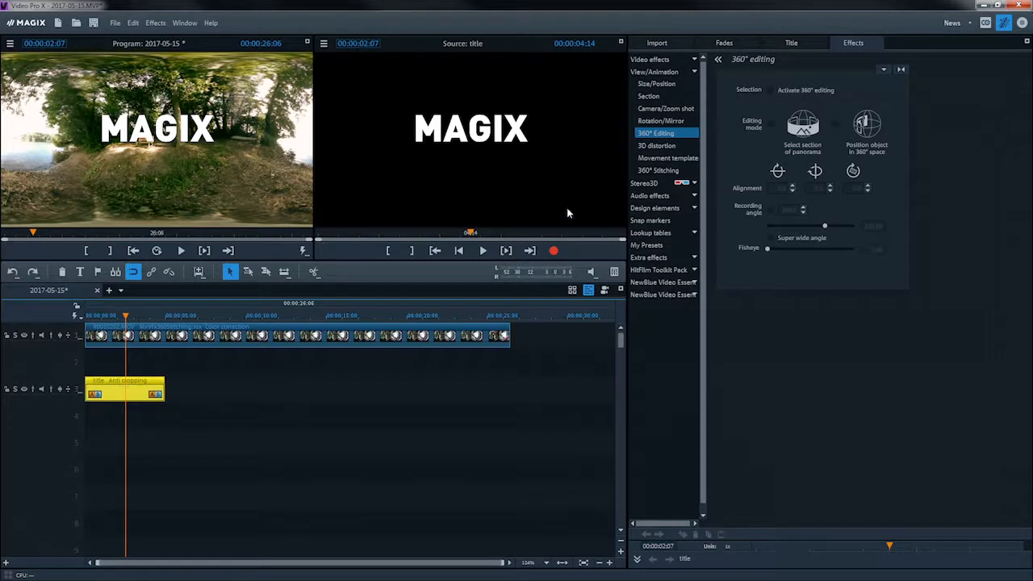
left_click(771, 91)
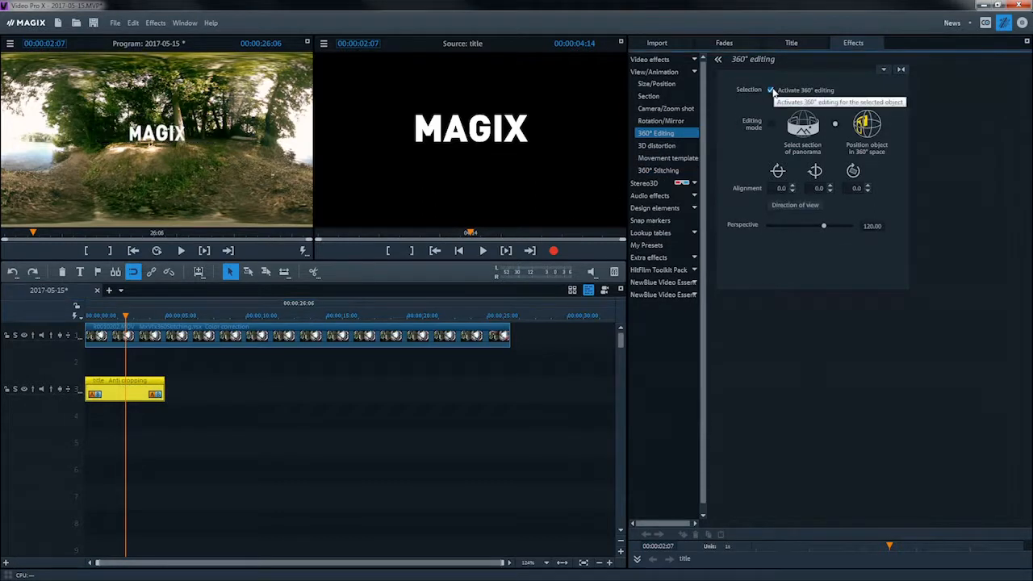
left_click_drag(823, 226, 837, 226)
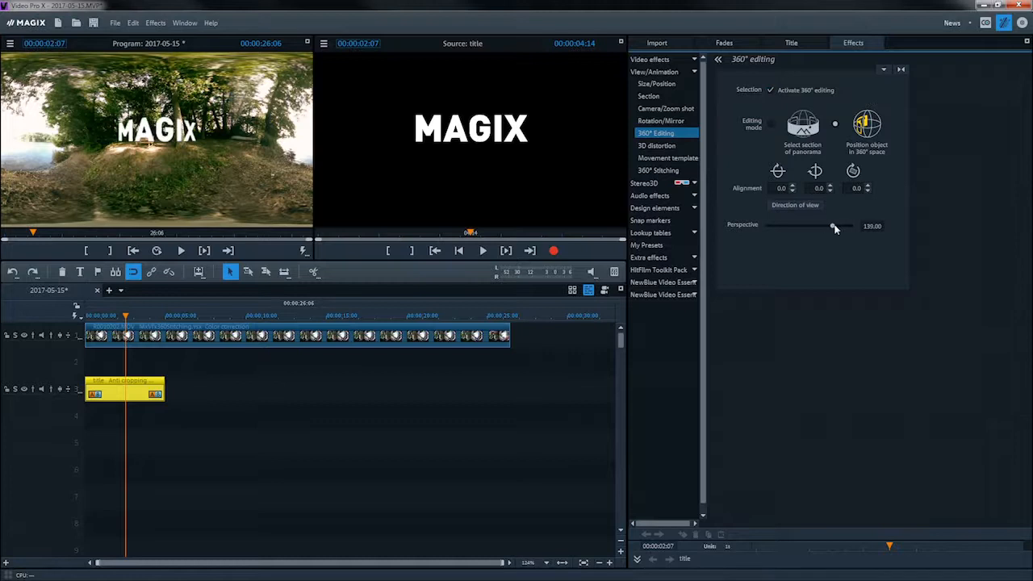
left_click_drag(836, 226, 830, 226)
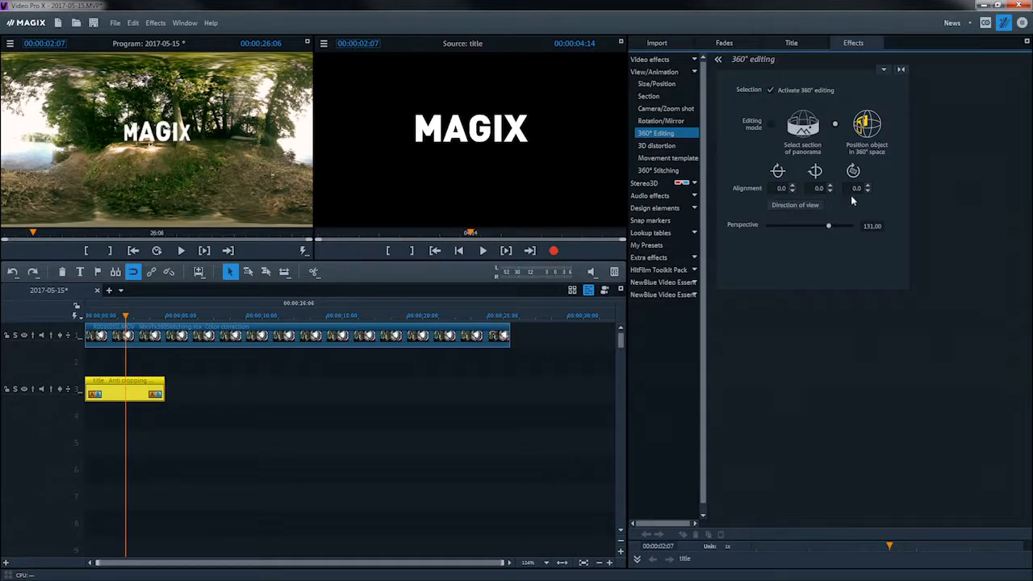
left_click(829, 185)
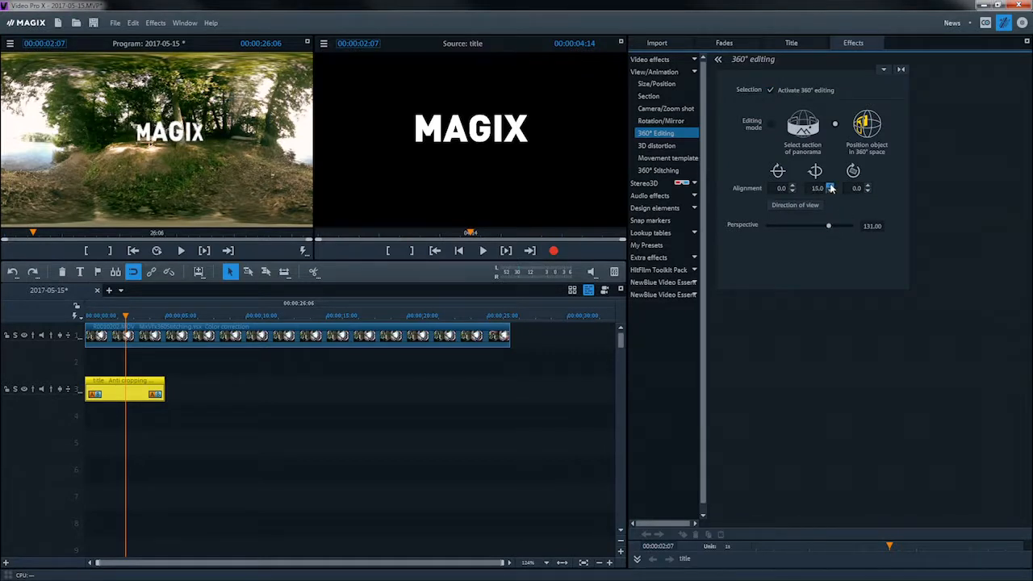
left_click(816, 188)
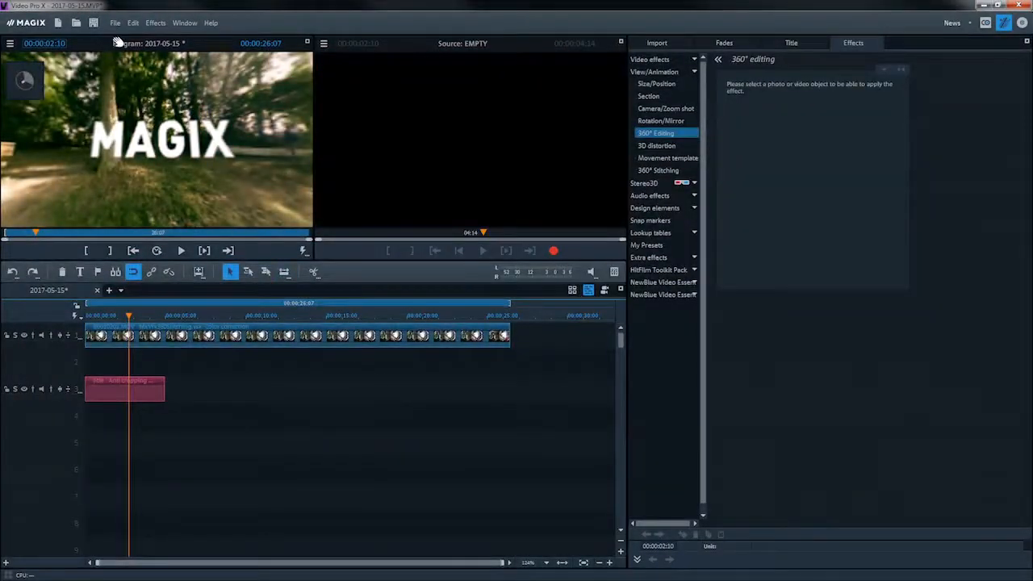
Export the title project as an MPEG-4 video at 1920x1080.
left_click(114, 22)
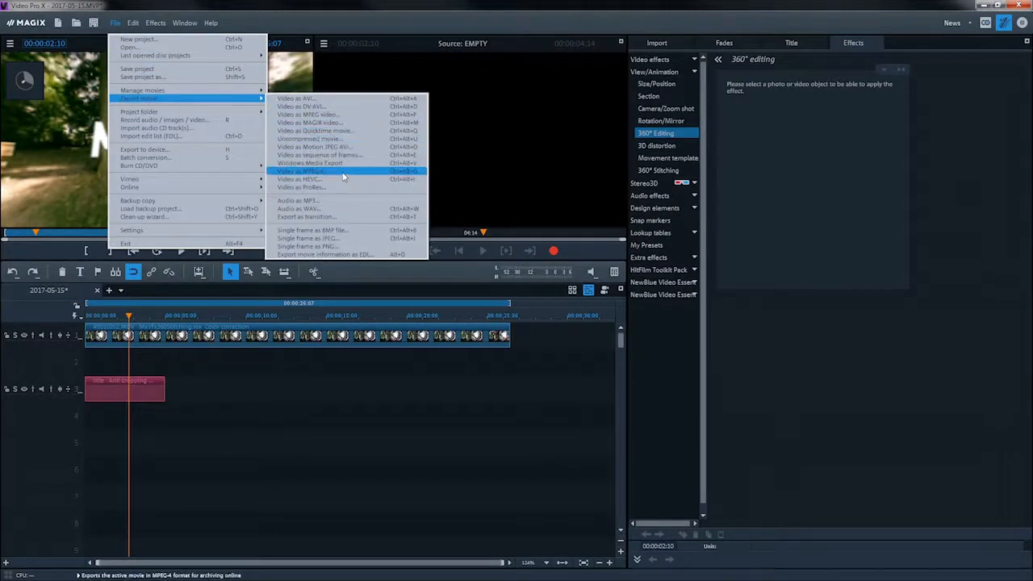
left_click(298, 171)
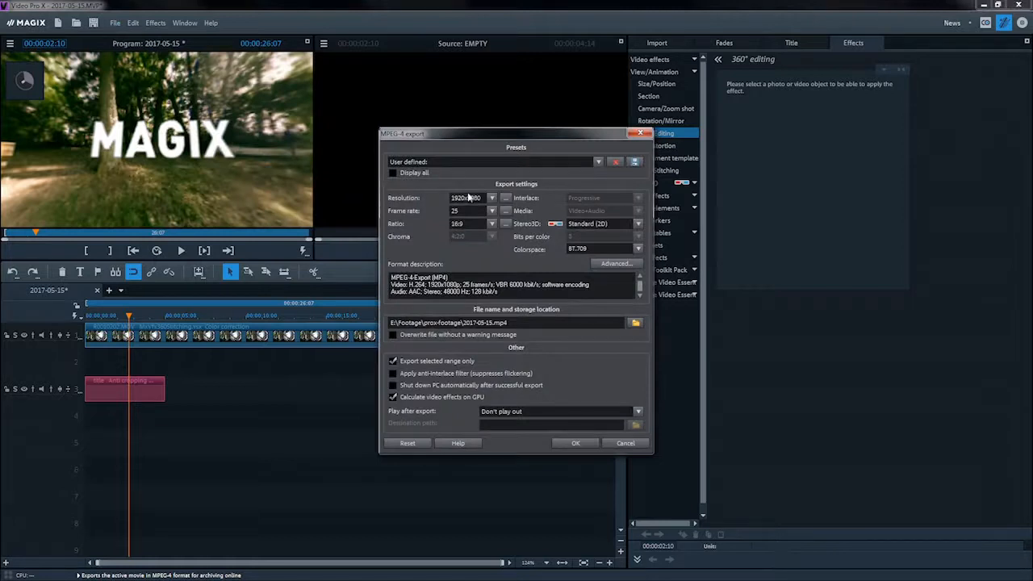
left_click(493, 197)
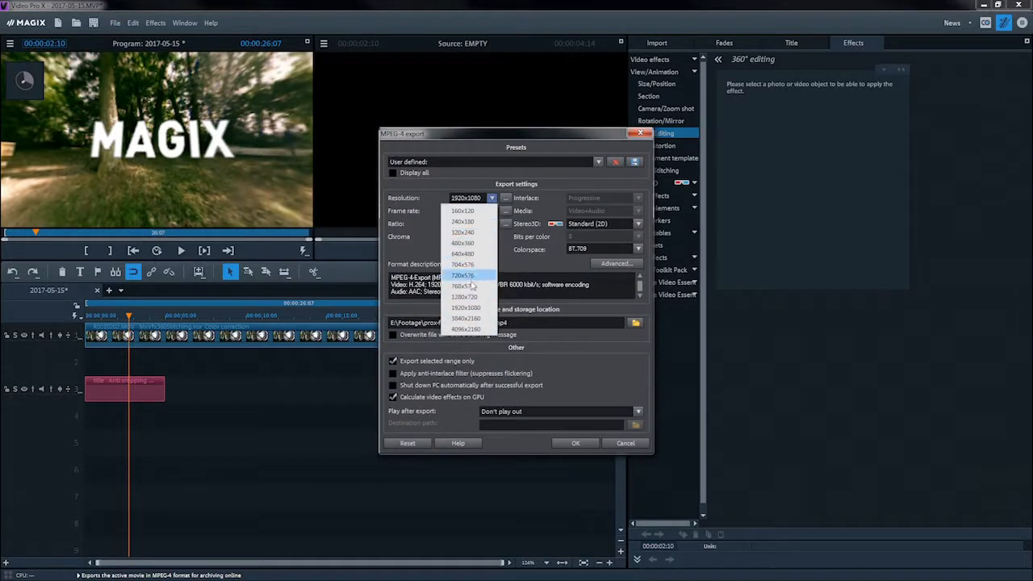
left_click(465, 307)
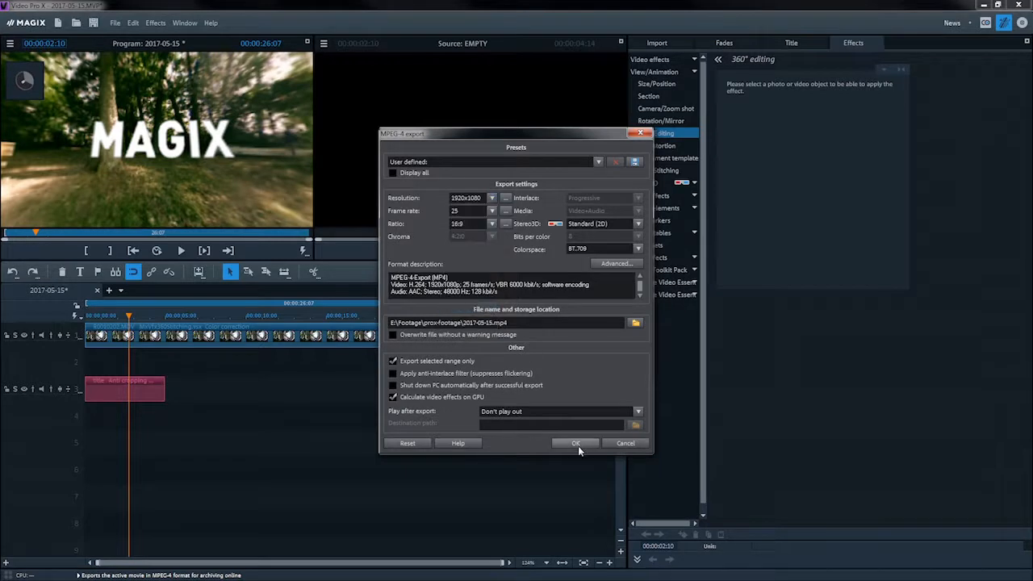
left_click(574, 442)
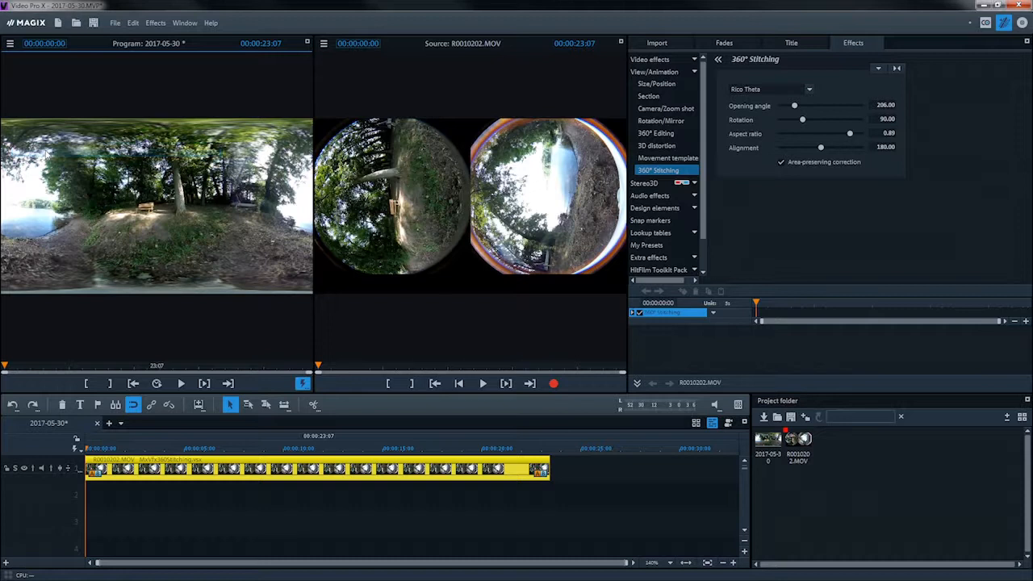
Stitch the clip, activate 360° editing as a flat panorama section and turn its view sideways.
left_click(657, 133)
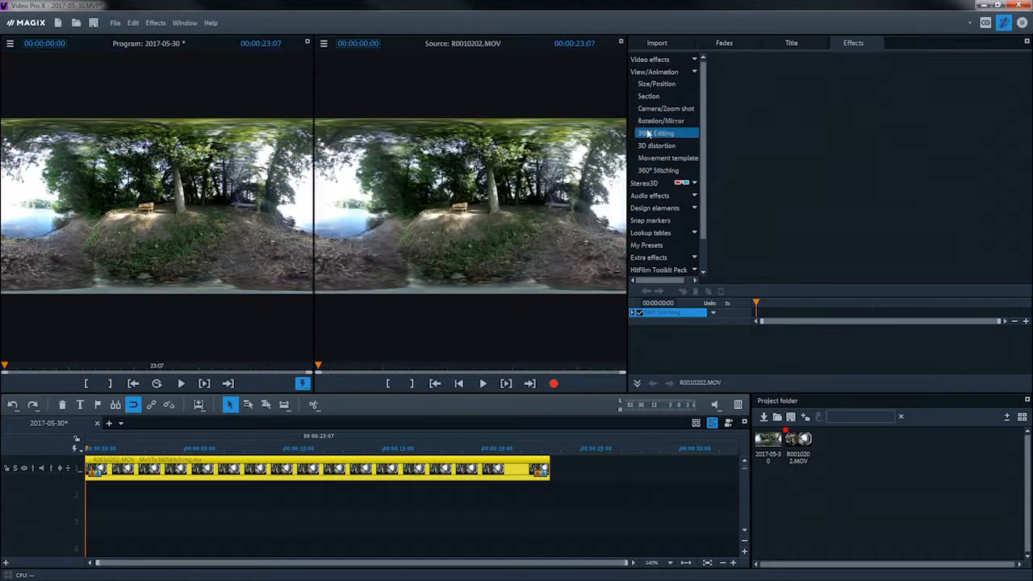
left_click(655, 133)
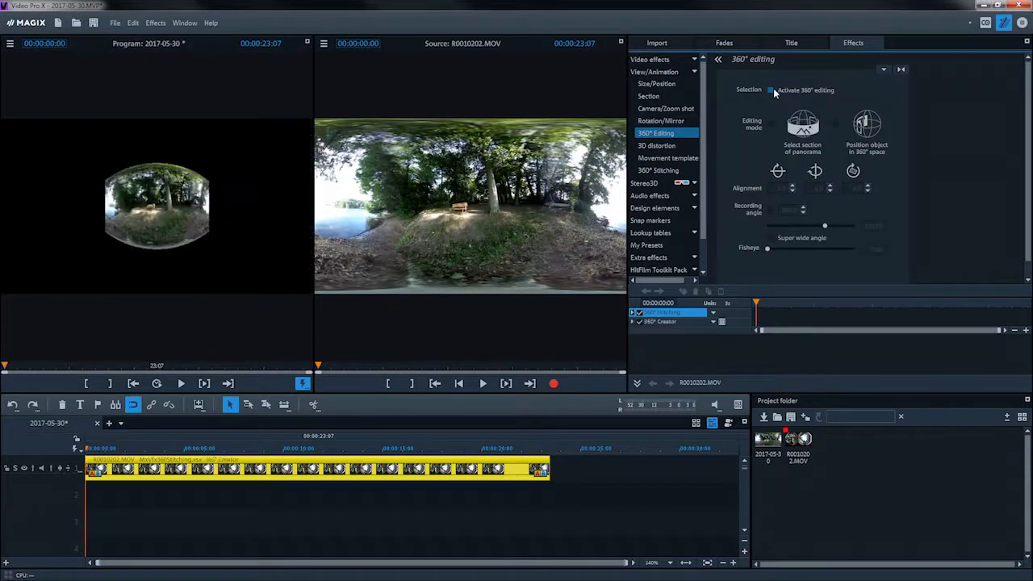
left_click(772, 91)
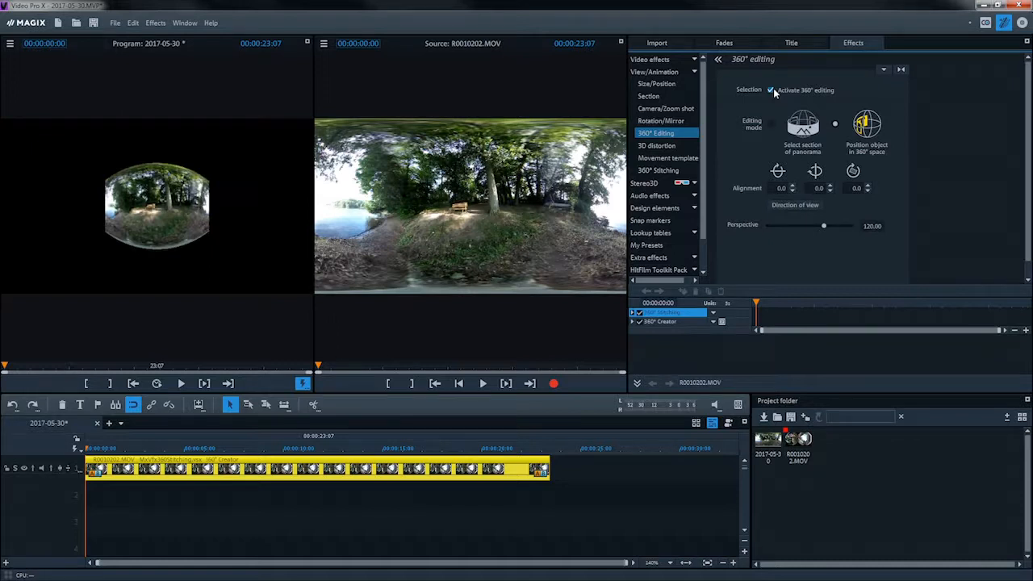
left_click(803, 123)
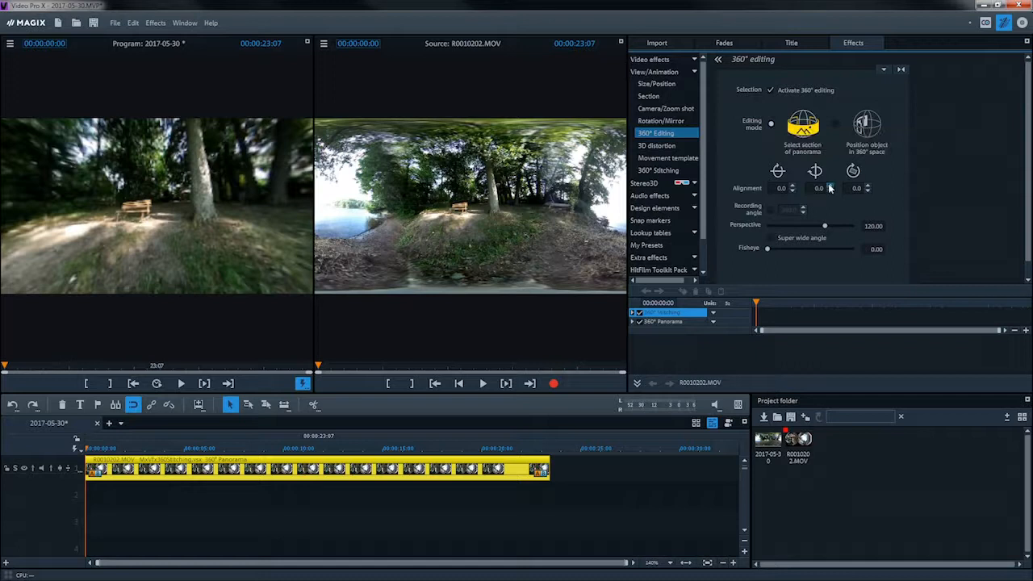
left_click(832, 188)
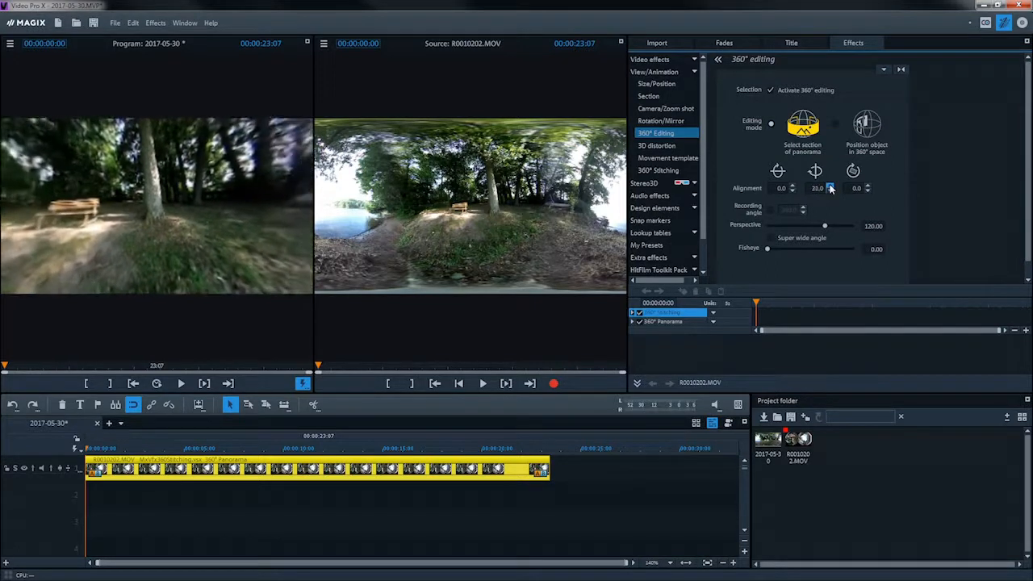
left_click(828, 184)
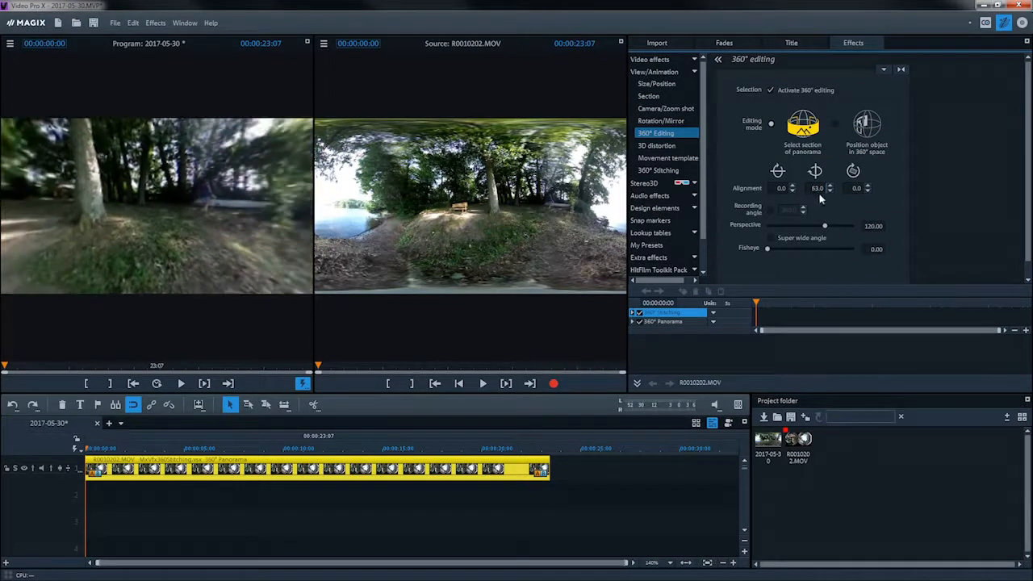
Keyframe Direction of view horizontal so it changes at the clip end.
left_click(633, 321)
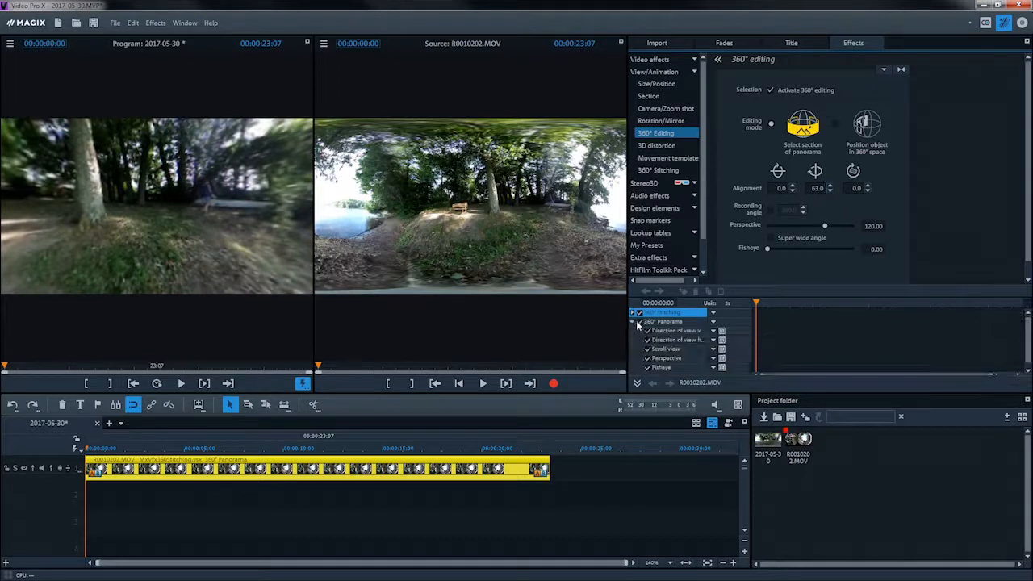
mouse_move(681, 339)
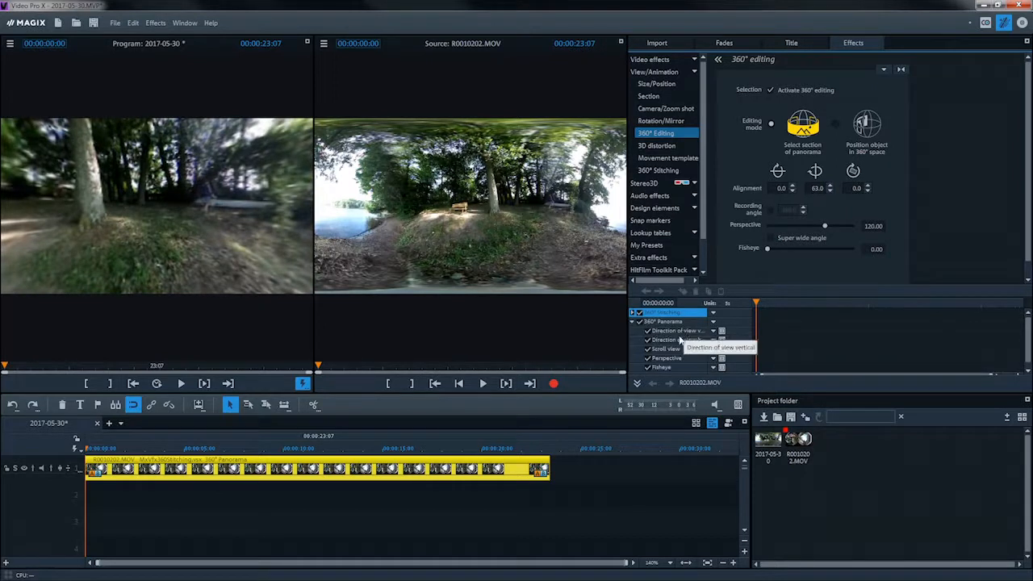
mouse_move(681, 339)
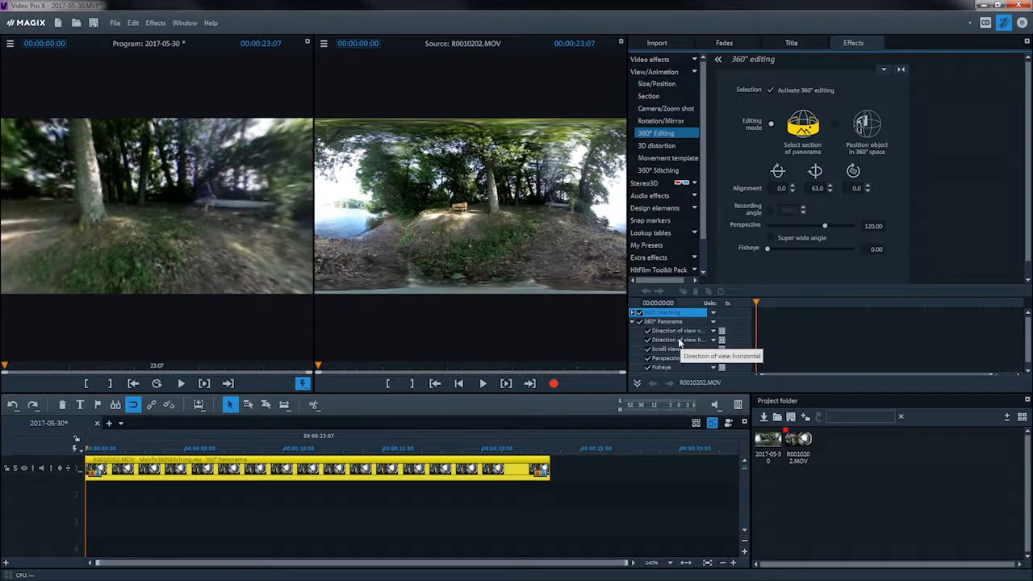
left_click(678, 339)
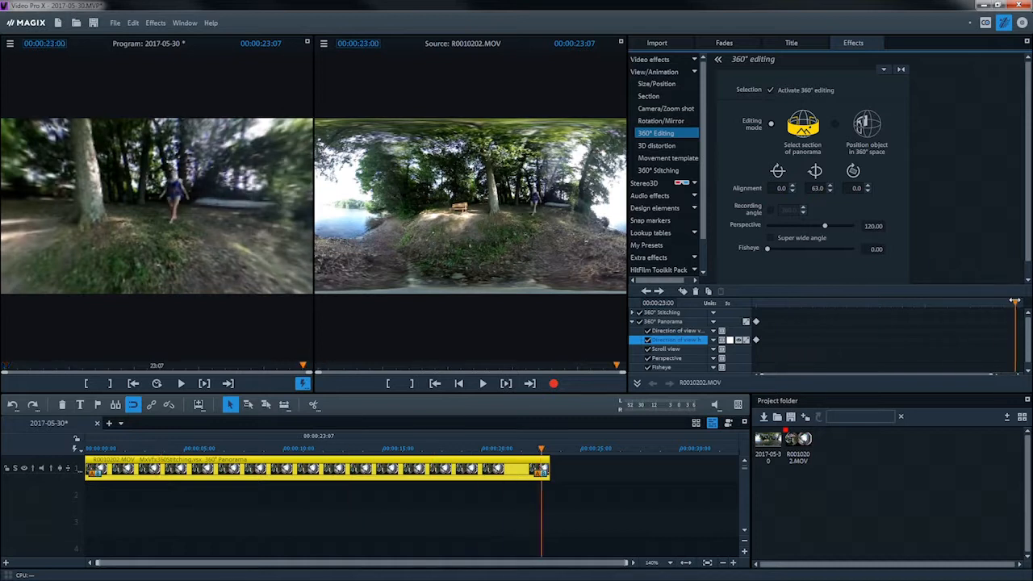
left_click(817, 187)
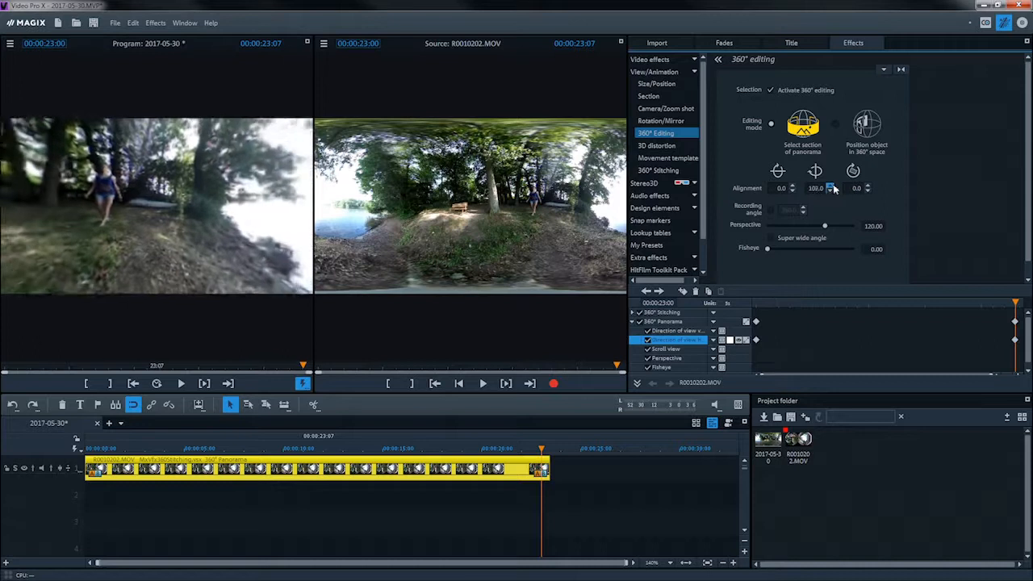
left_click(833, 185)
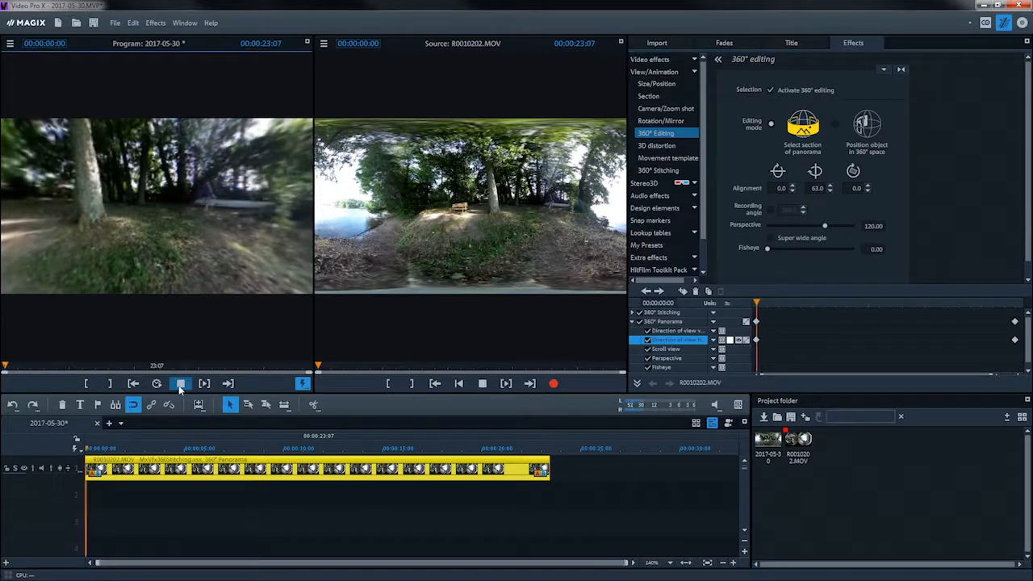
Play back the reframed clip to watch the view pan through the forest.
left_click(181, 384)
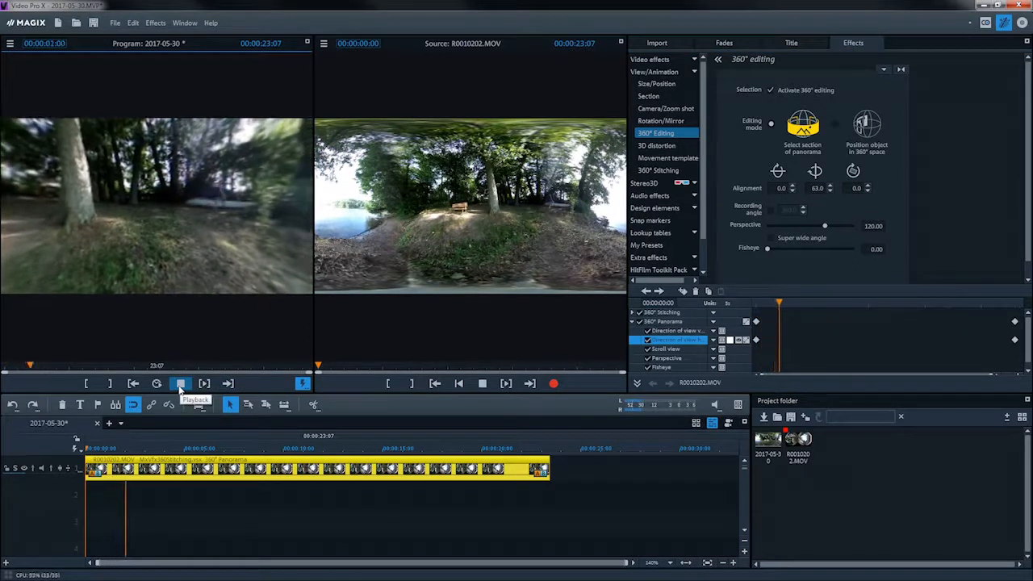
left_click(180, 384)
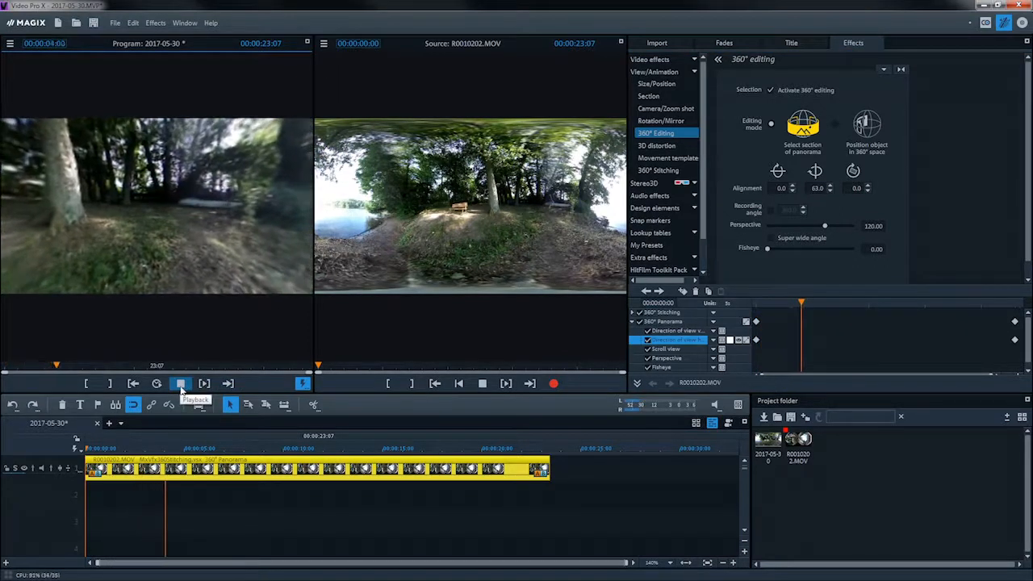
left_click(181, 384)
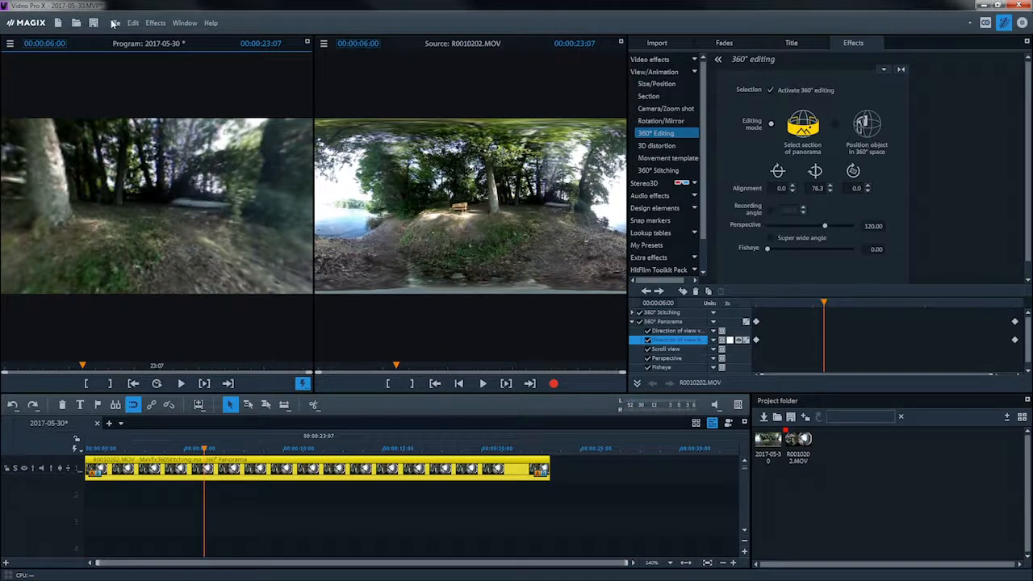
Start a Video as MPEG-4 export of the reframed clip via File > Export movie.
left_click(117, 22)
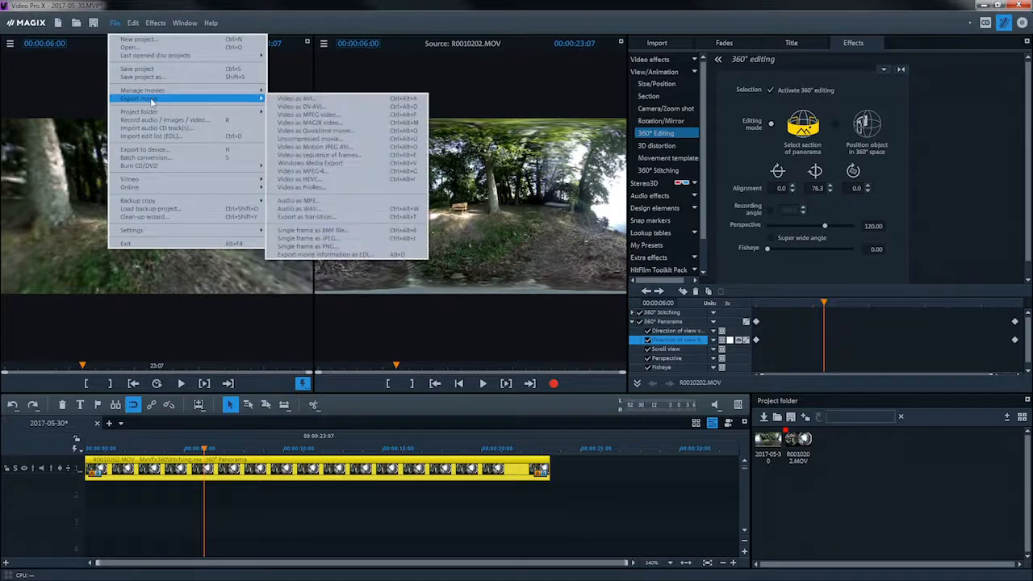
mouse_move(339, 161)
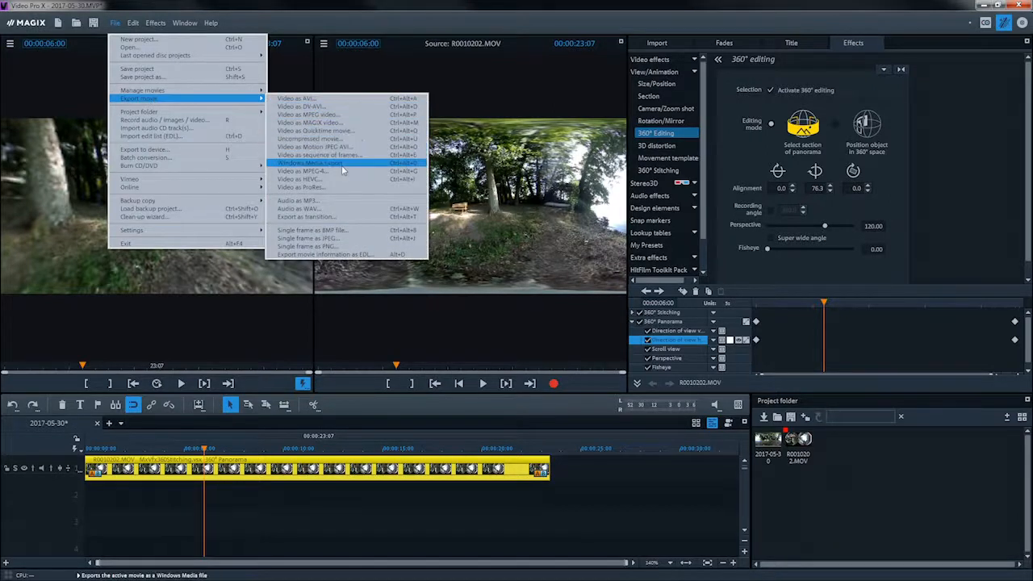
left_click(303, 171)
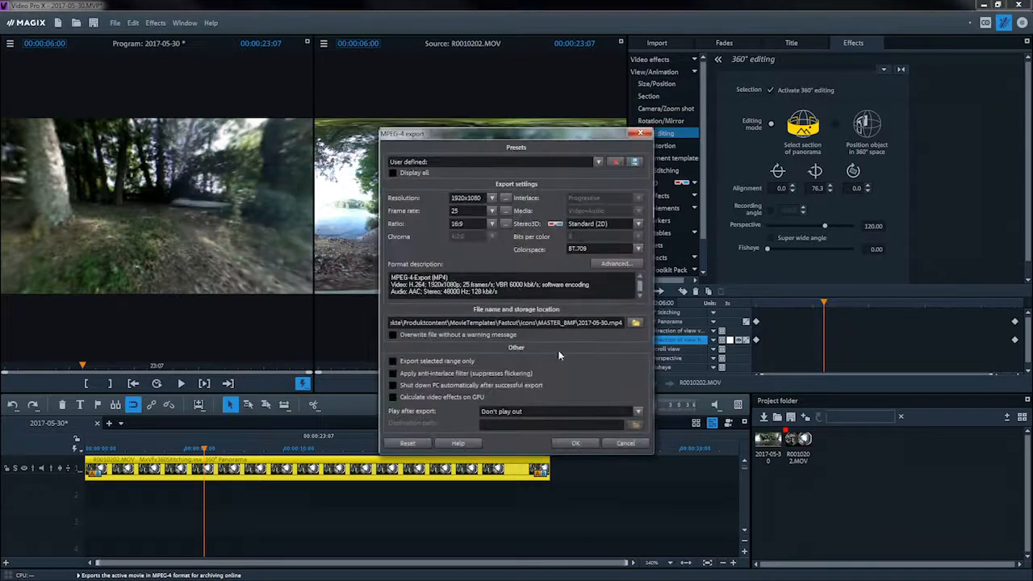